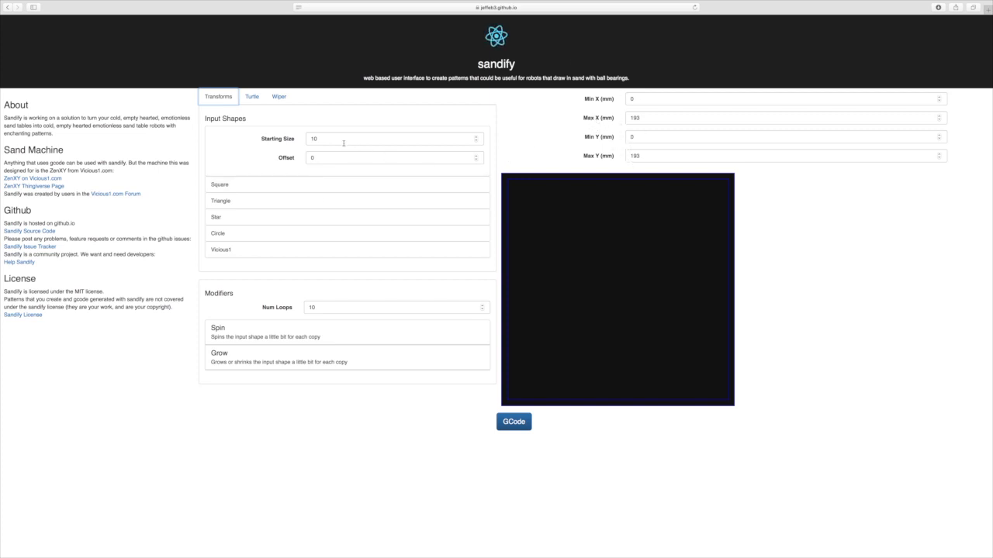
mouse_move(268, 177)
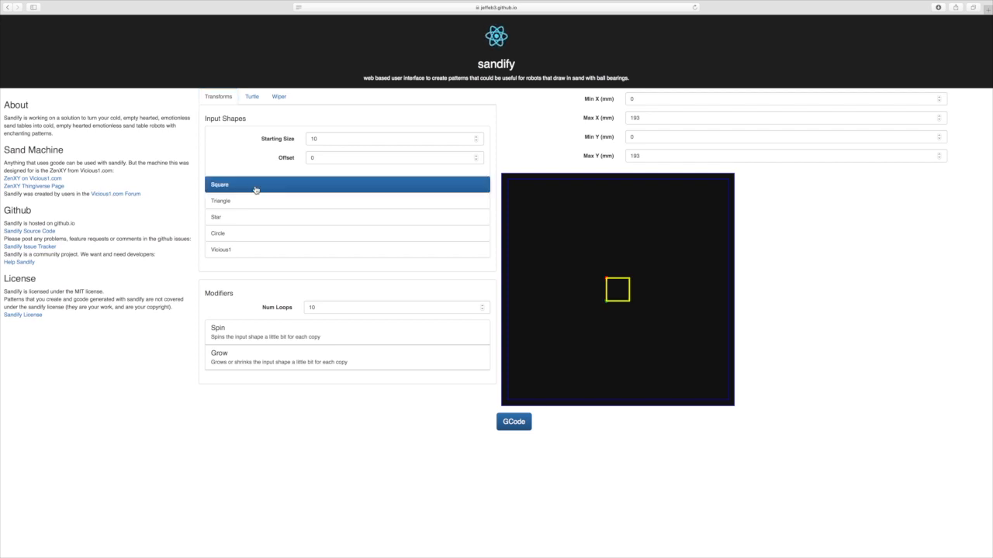
Set the shape offset to 0 and enable both the Spin and Grow modifiers.
click(390, 159)
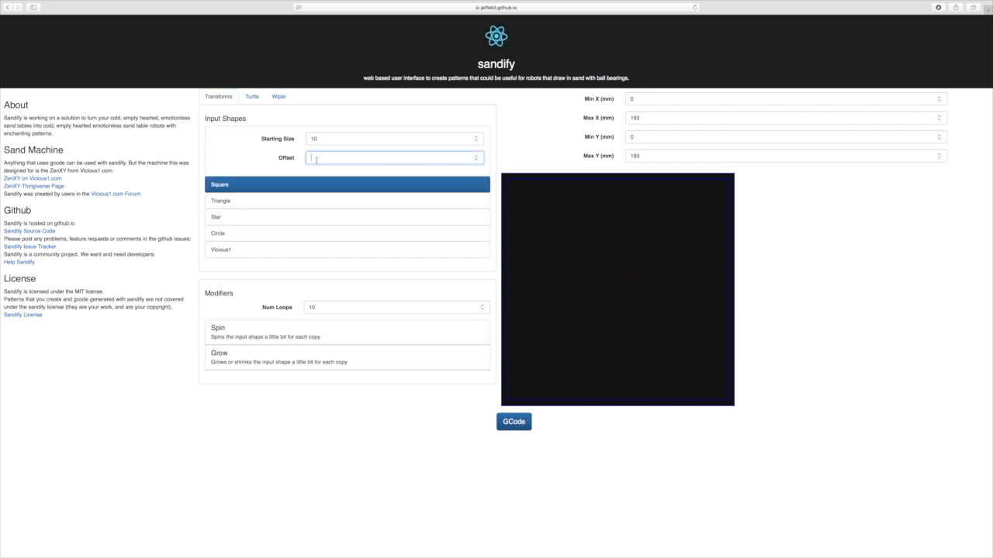
text(0)
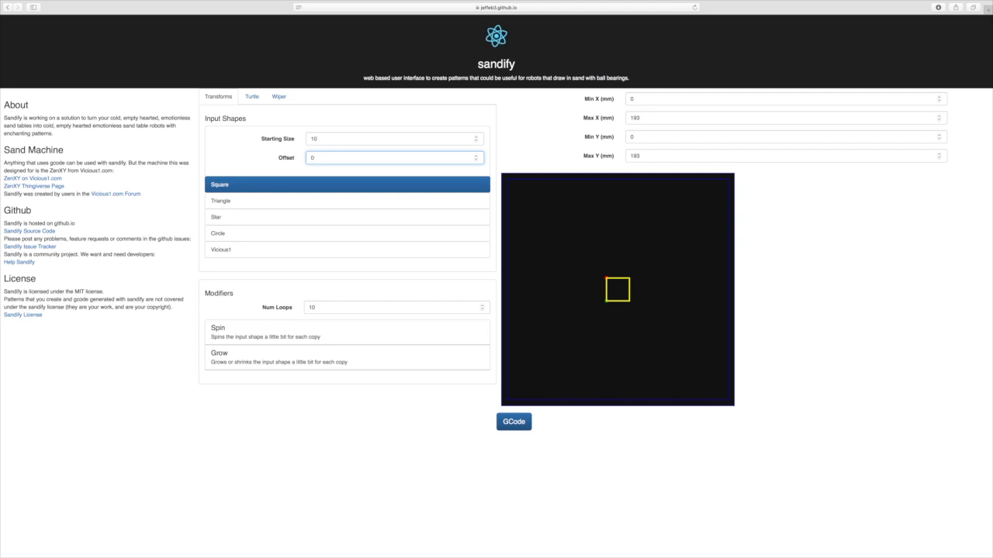
click(217, 329)
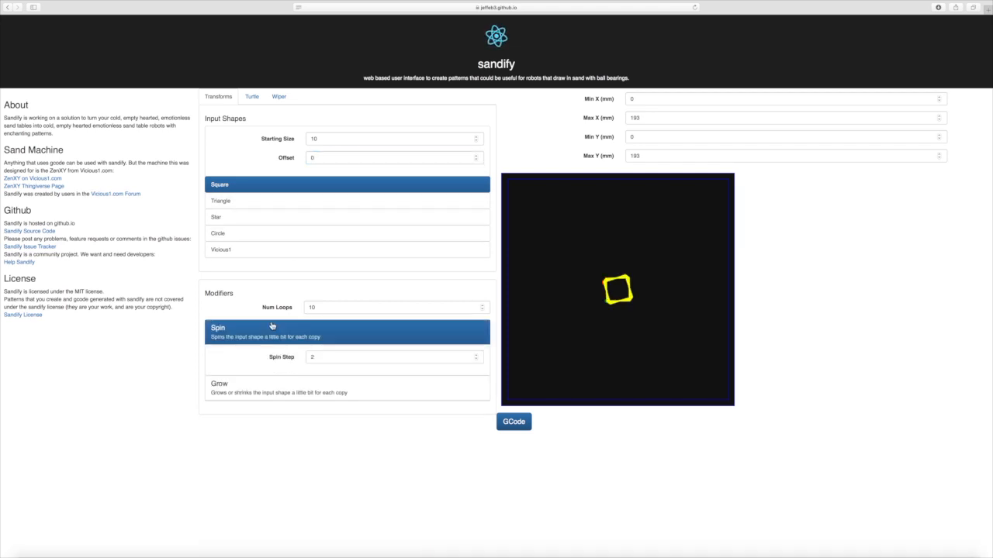
click(220, 387)
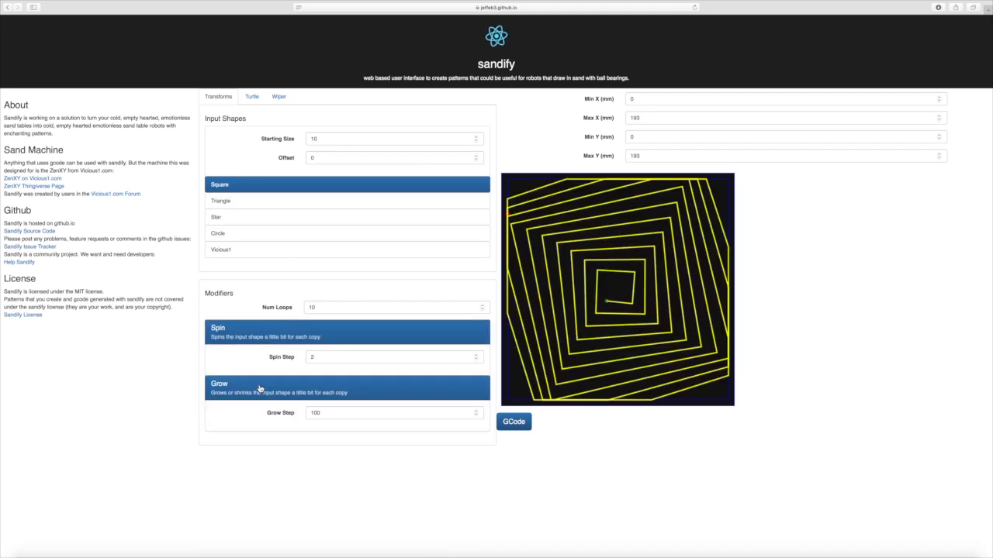
mouse_move(297, 199)
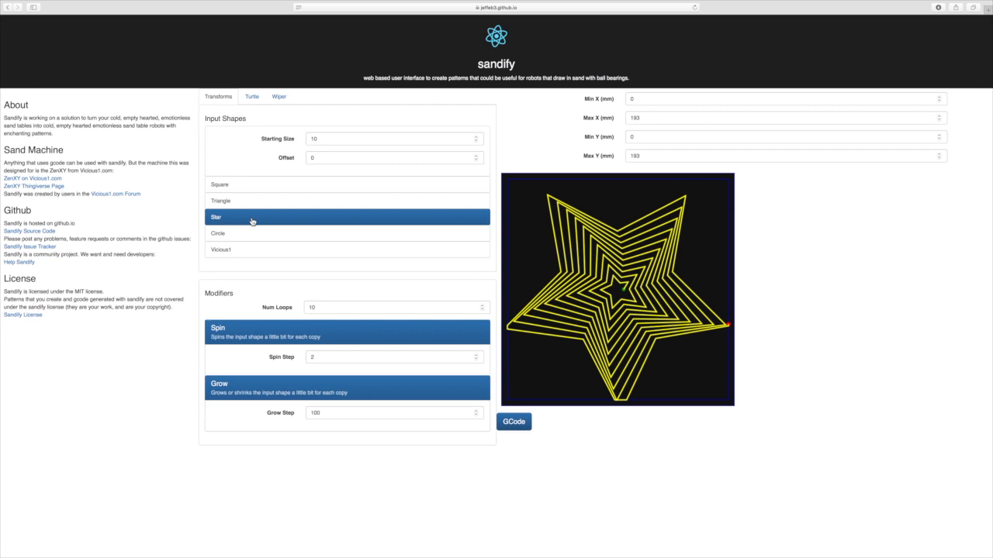
Switch the input shape to Triangle and set the spin step to 3.
click(248, 201)
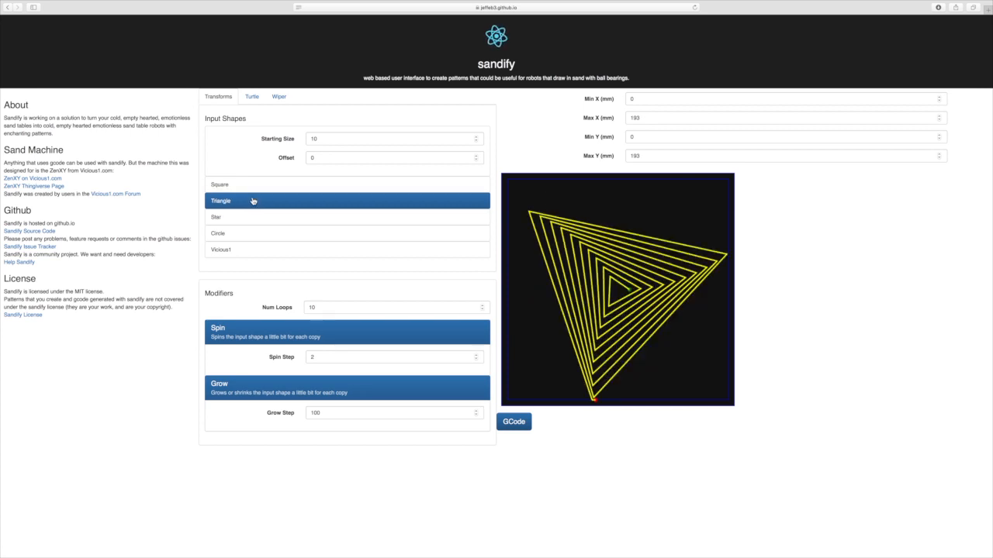
mouse_move(310, 369)
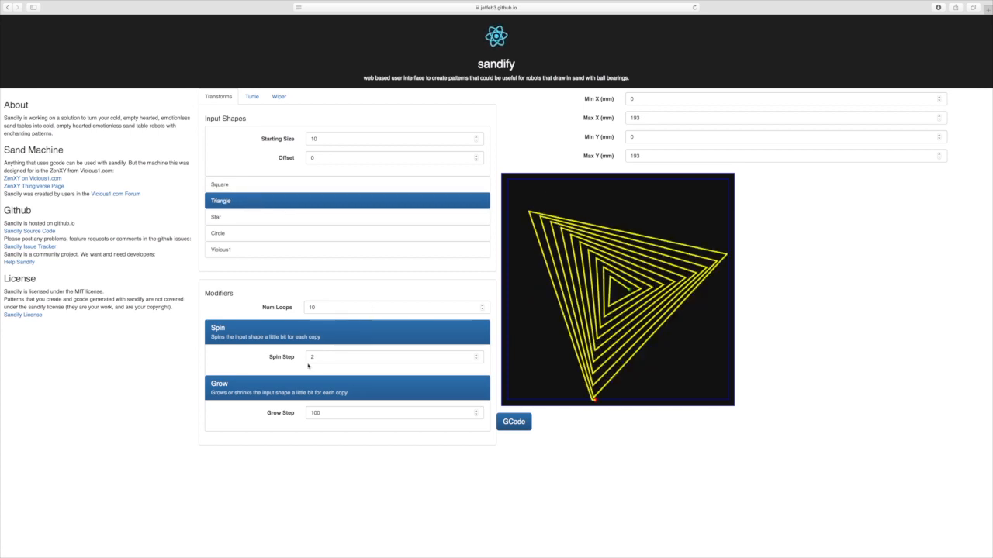
click(391, 357)
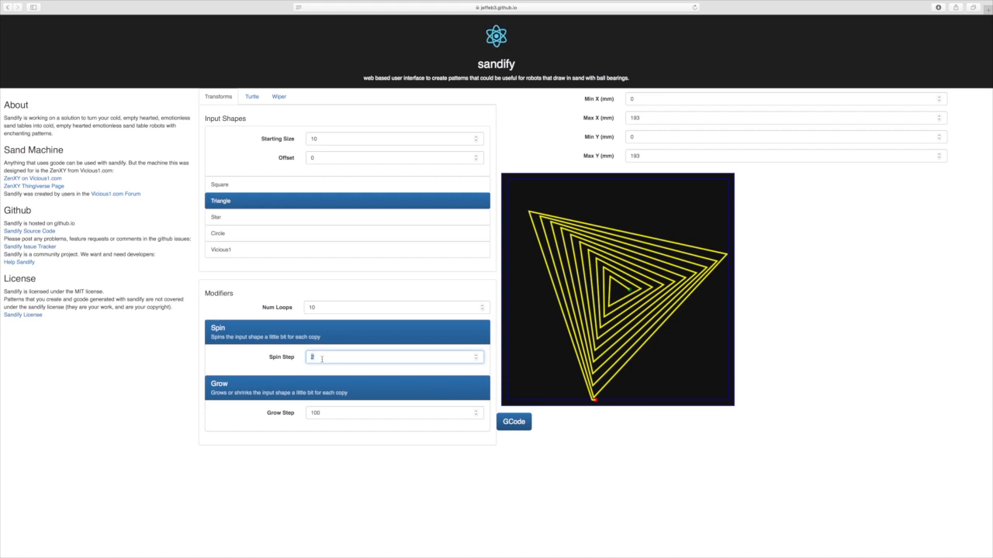
text(3)
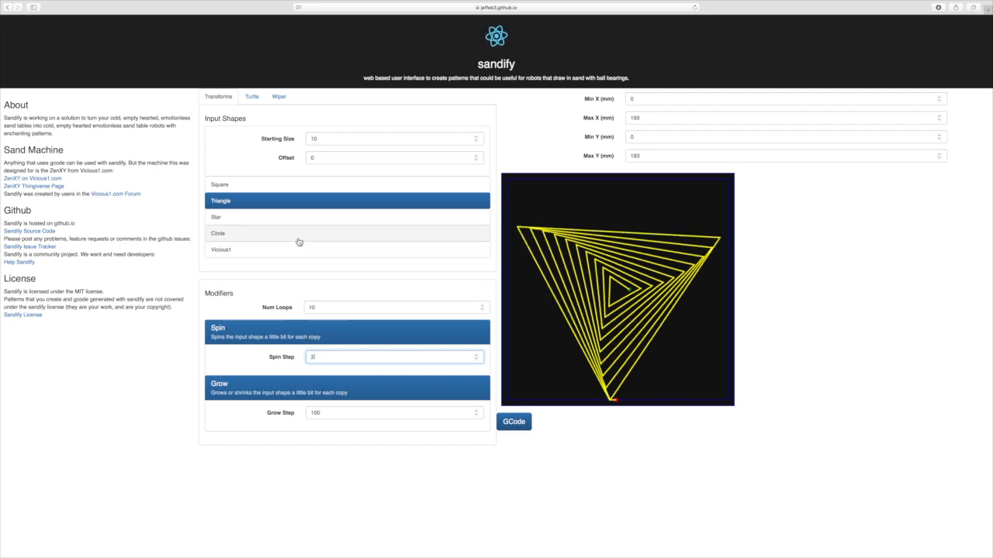
Set the shape offset to 19 and bring up the GCode export parameters.
click(394, 158)
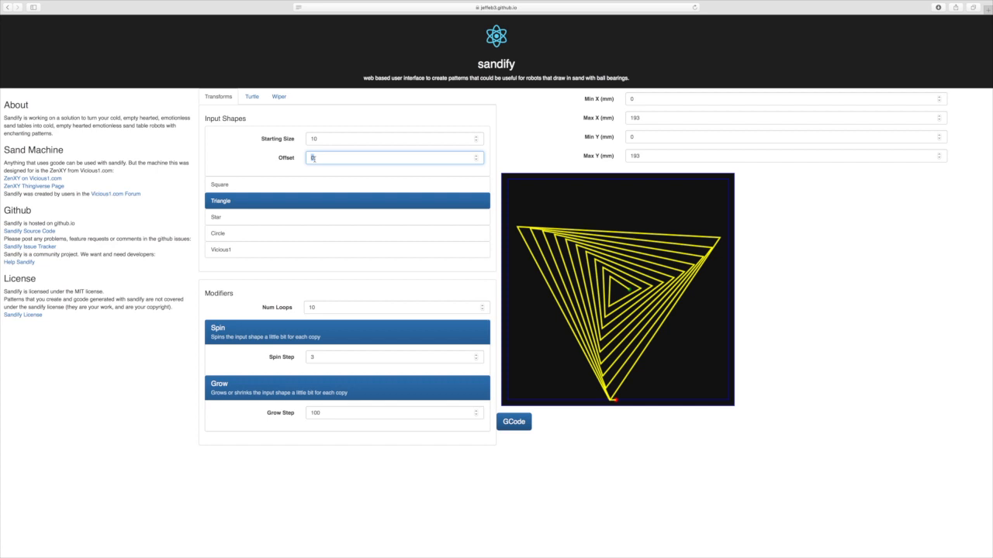
text(19)
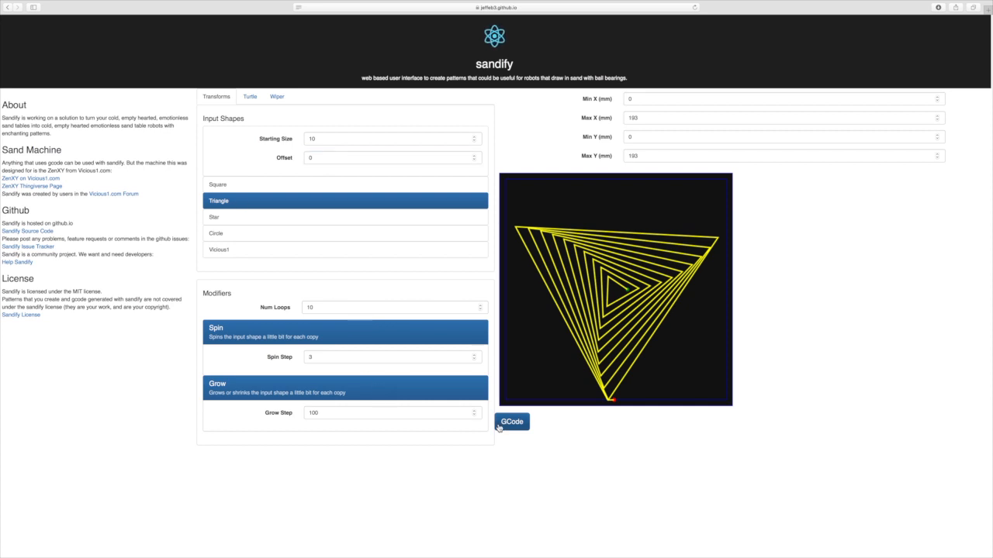
click(512, 422)
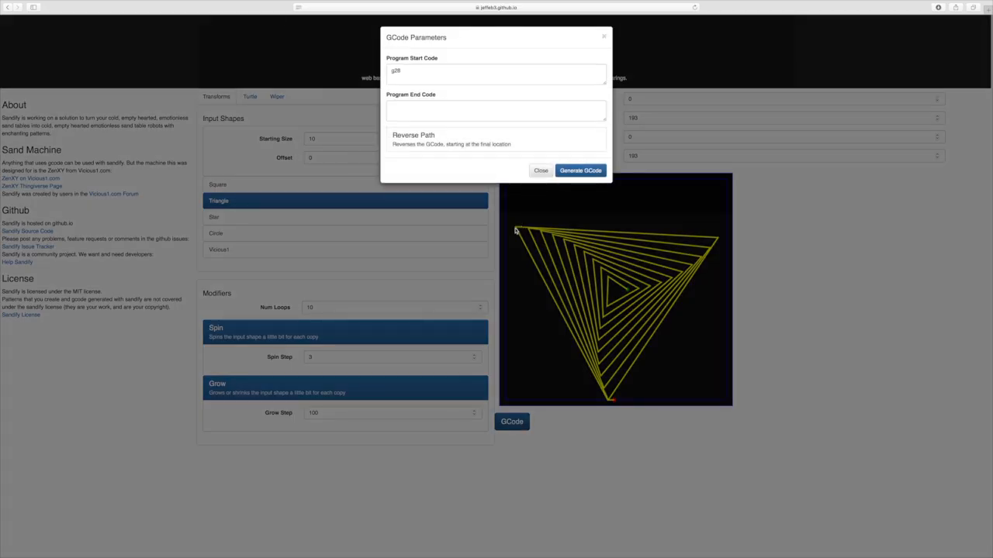